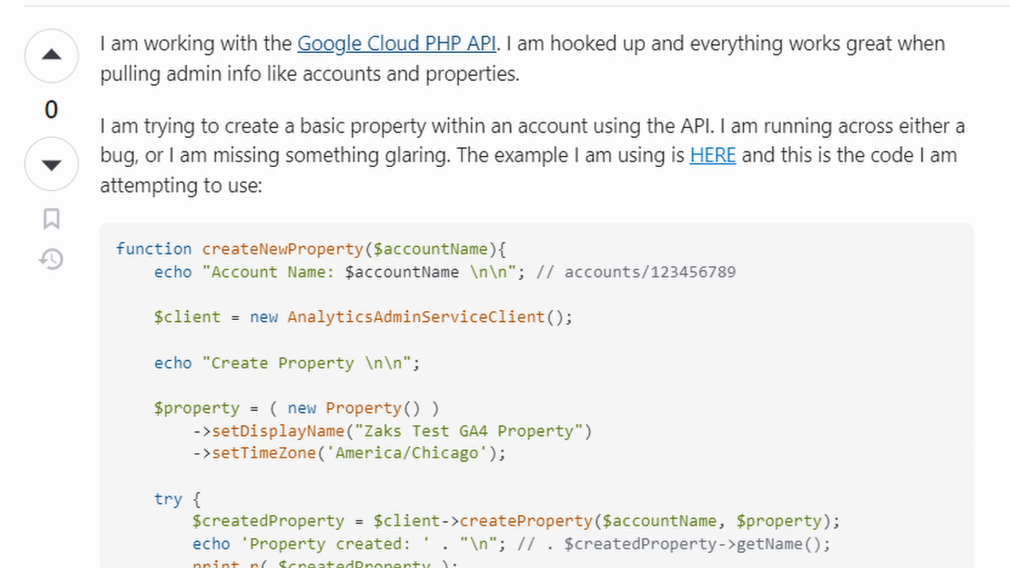
Review the Stack Overflow createNewProperty example, then move to the new CreatePropertyExample.php file.
click(714, 155)
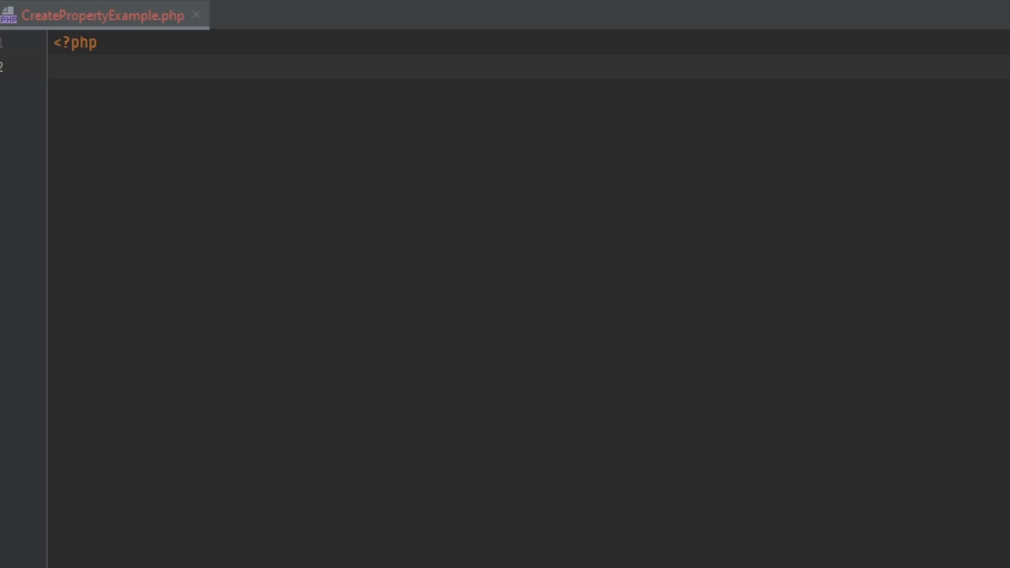
Require 'vendor/autoload.php' and import the V1beta AnalyticsAdminServiceClient and Property classes.
text(require)
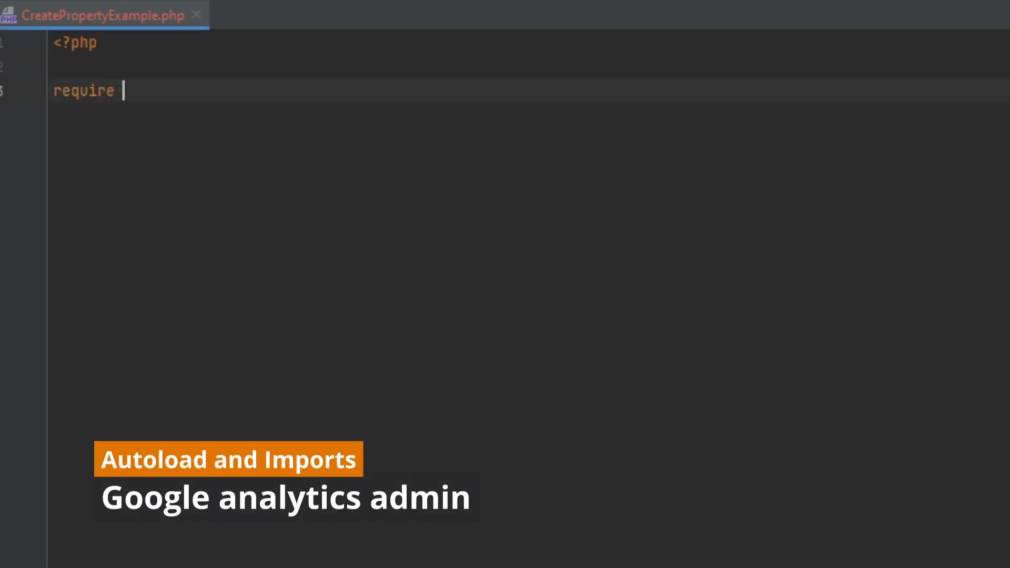
text('vendor/autoload.php';)
text(use Google\Analyti)
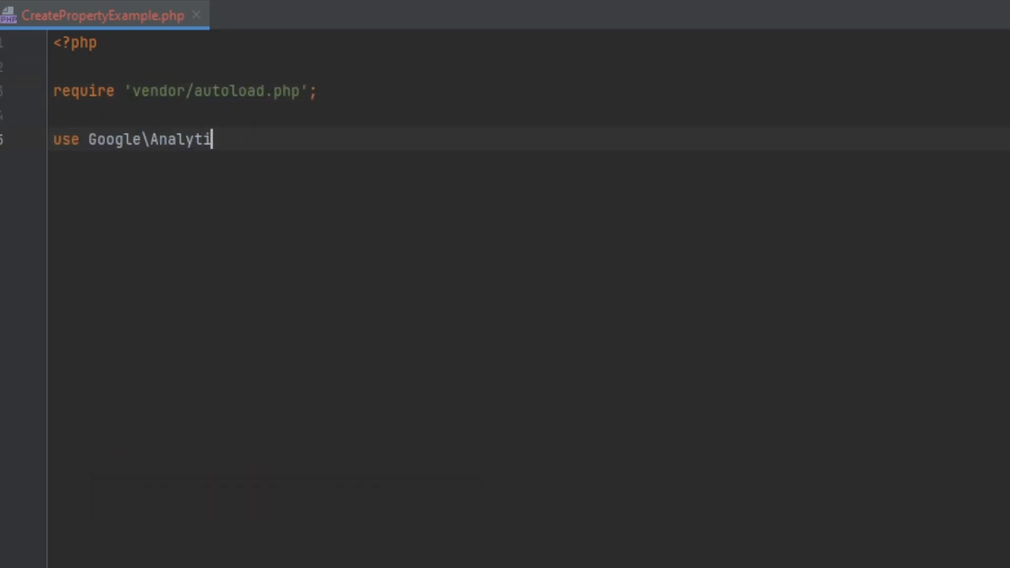
text(cs\Admin\V1beta\AnalyticsAdminServiceClient;)
text(use Google\Ana)
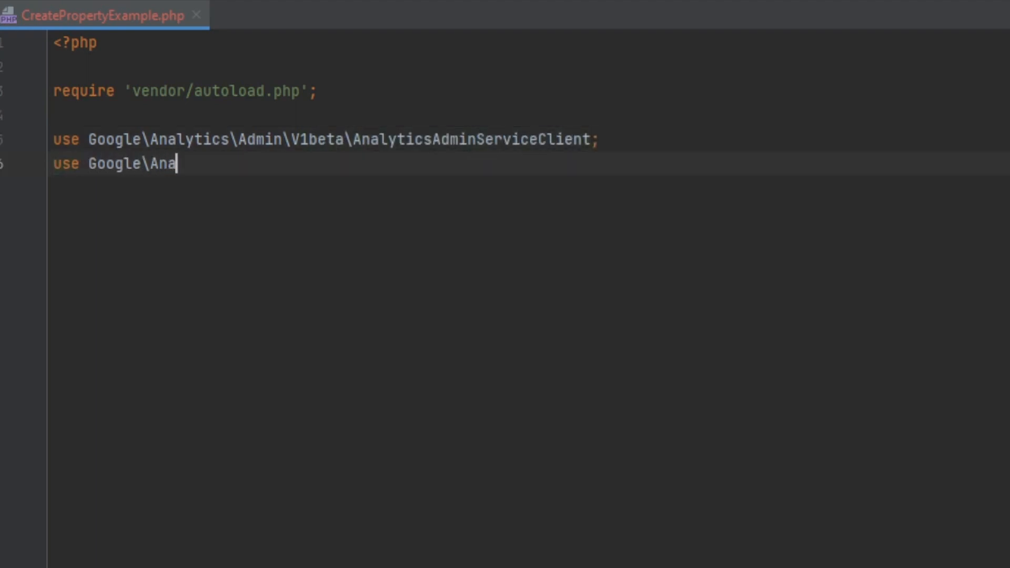
text(lytics\Admin\V1beta\)
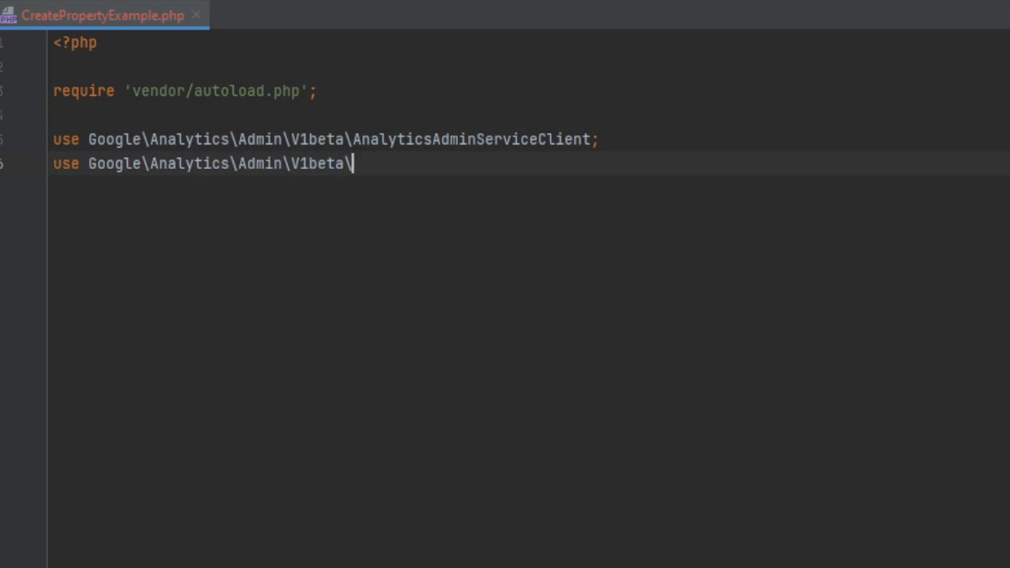
text(Property;)
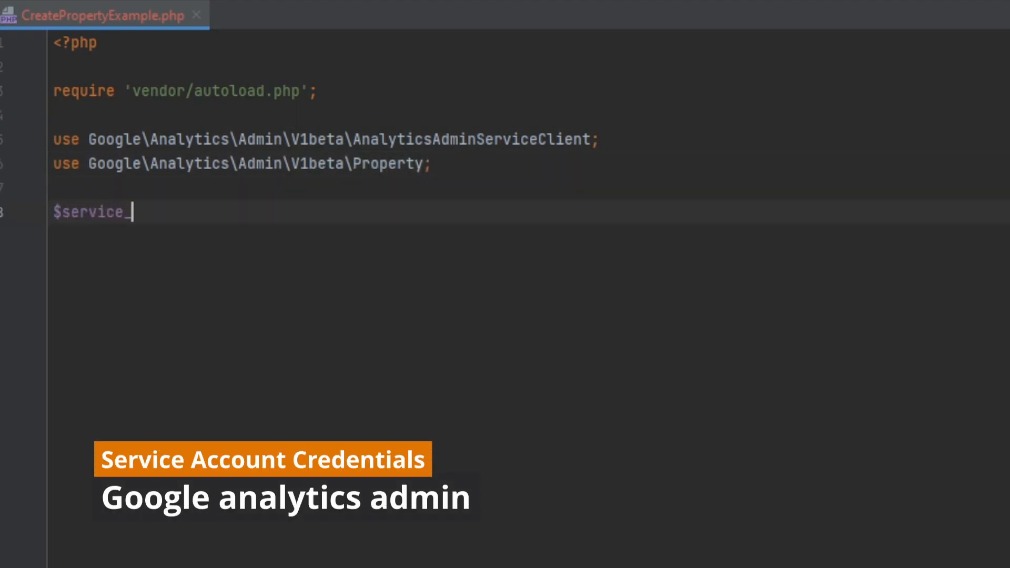
Set $service_account_key_file_path to "C:\Development\FreeLance\GoogleSamples\Credentials/ServiceAccountCred.json".
text(account_key_file_path)
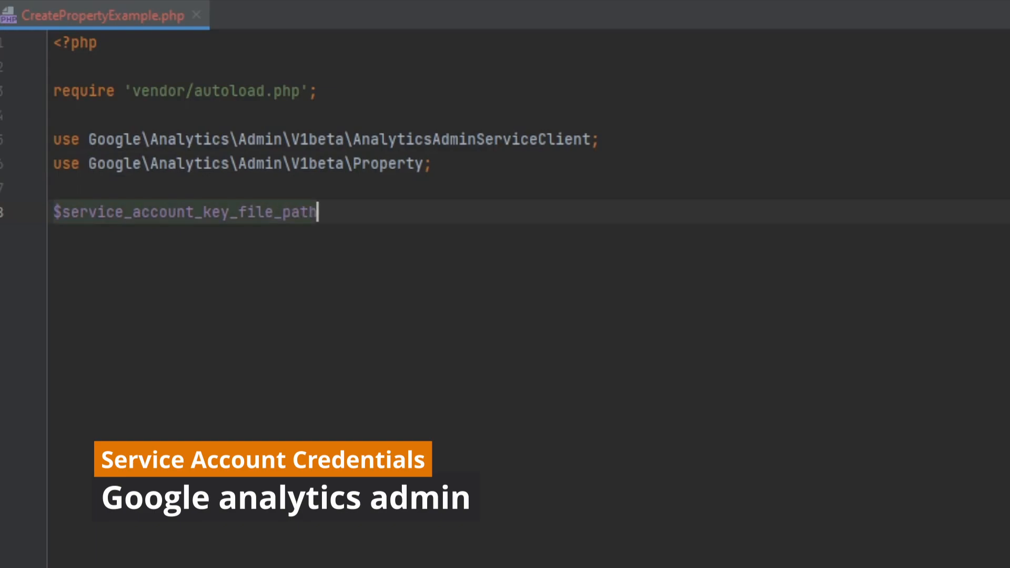
text(= "C:\Development)
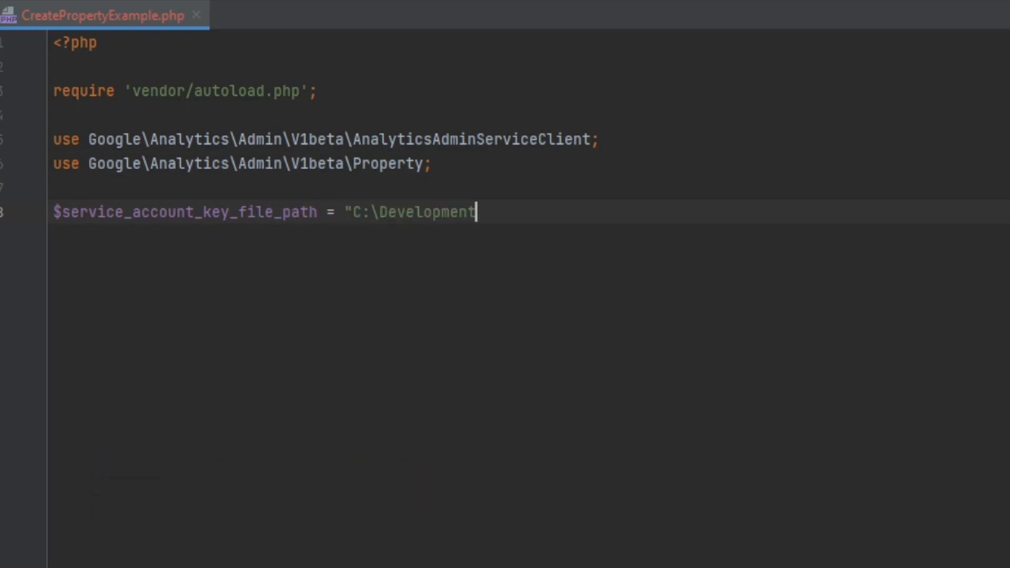
text(\FreeLance\GoogleSa)
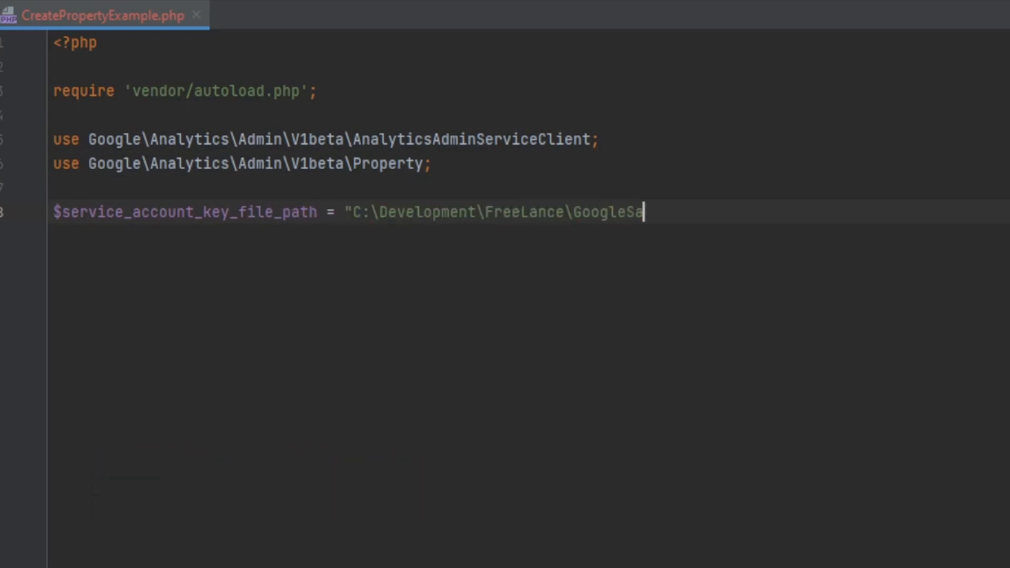
text(mples\Credentials/Se)
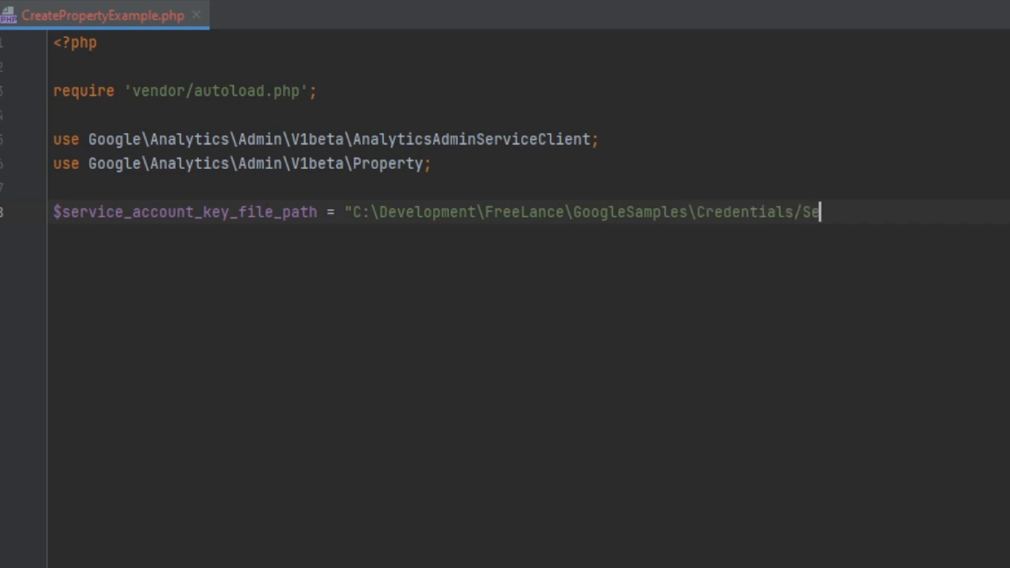
text(rviceAccountCred.j)
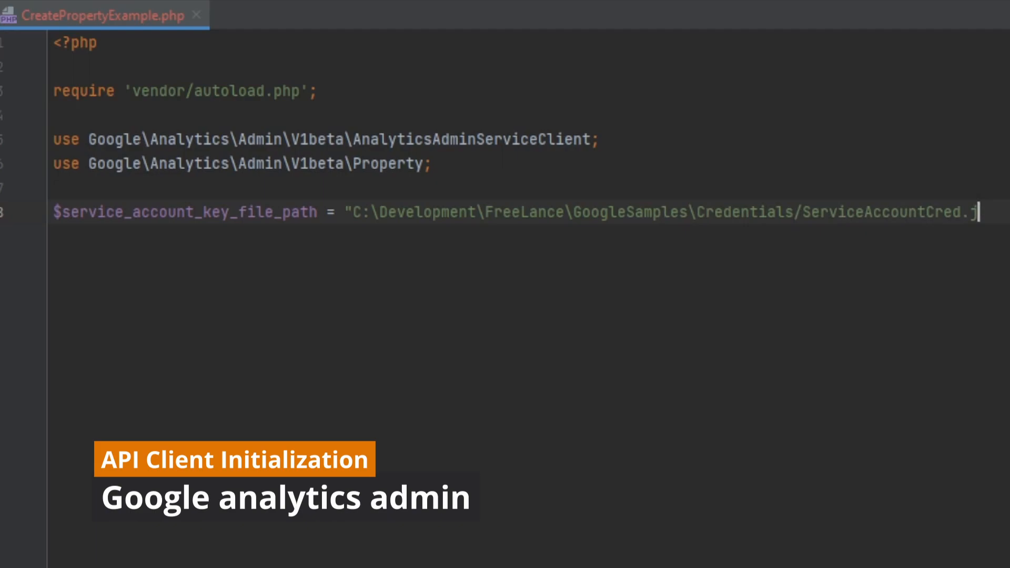
text(son)
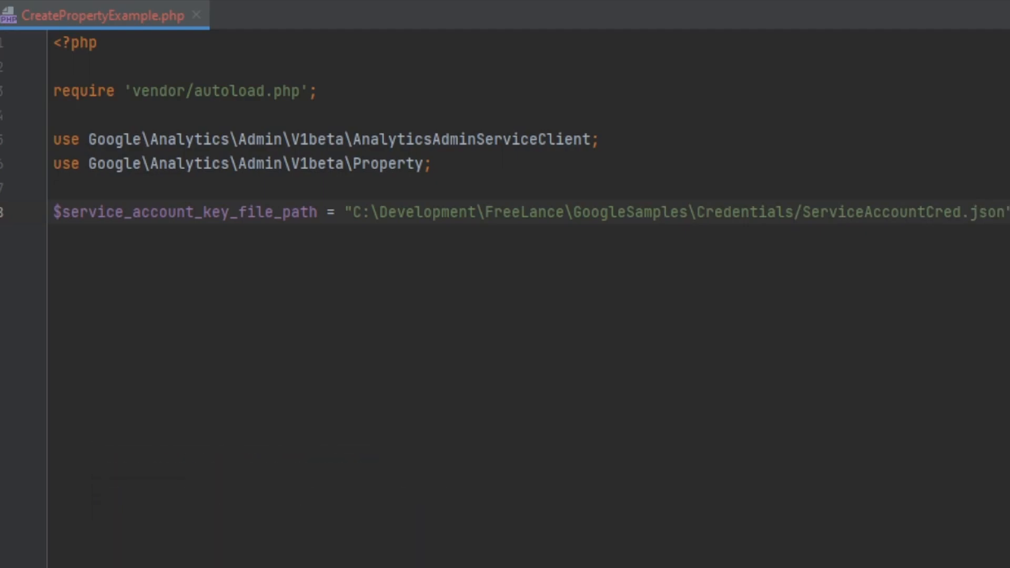
Create $client as a new AnalyticsAdminServiceClient using $service_account_key_file_path as credentials.
text($client = new Analy)
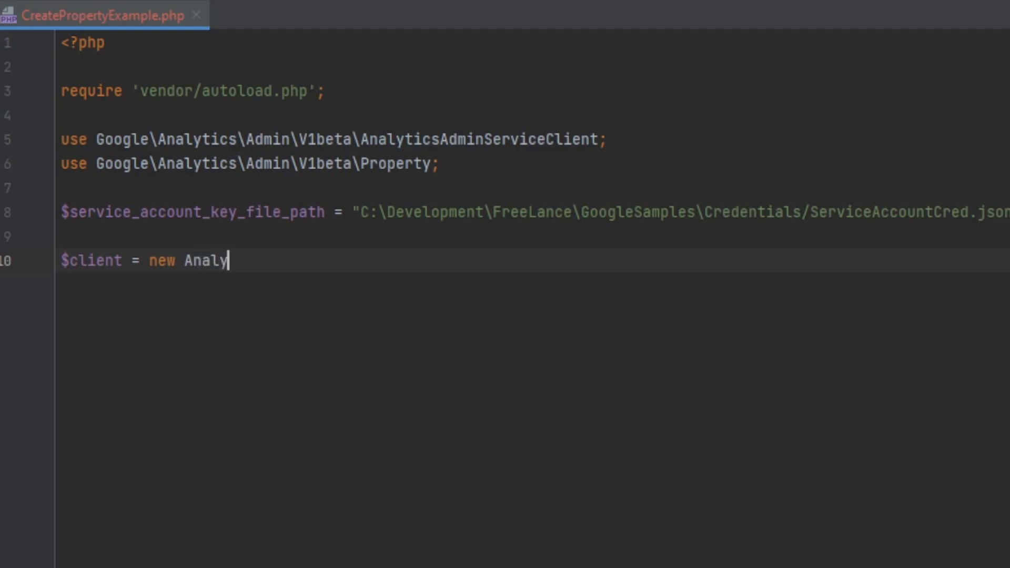
text(ticsAdminServiceClient([)
text('credentials' =>)
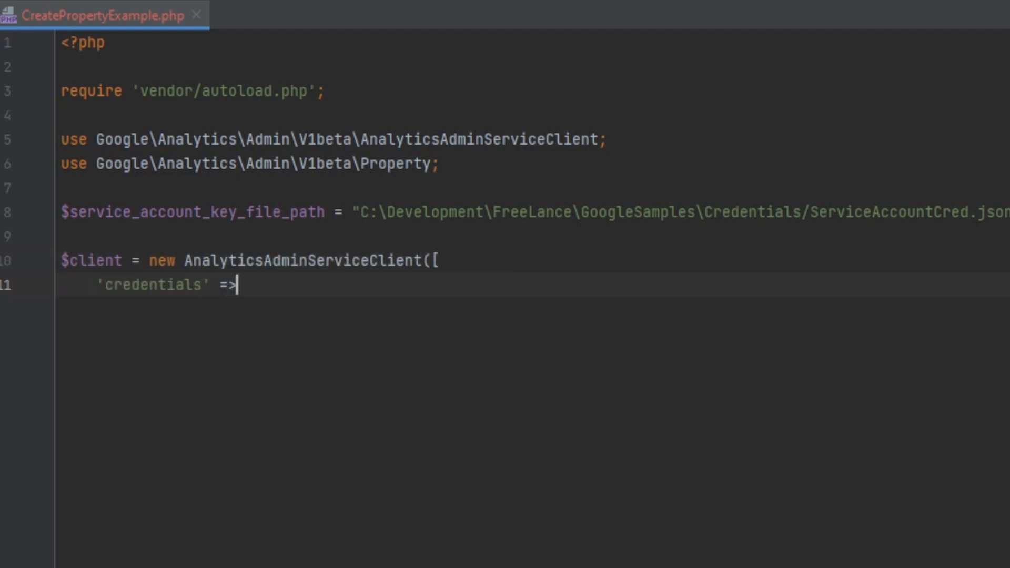
text($service_account_ke)
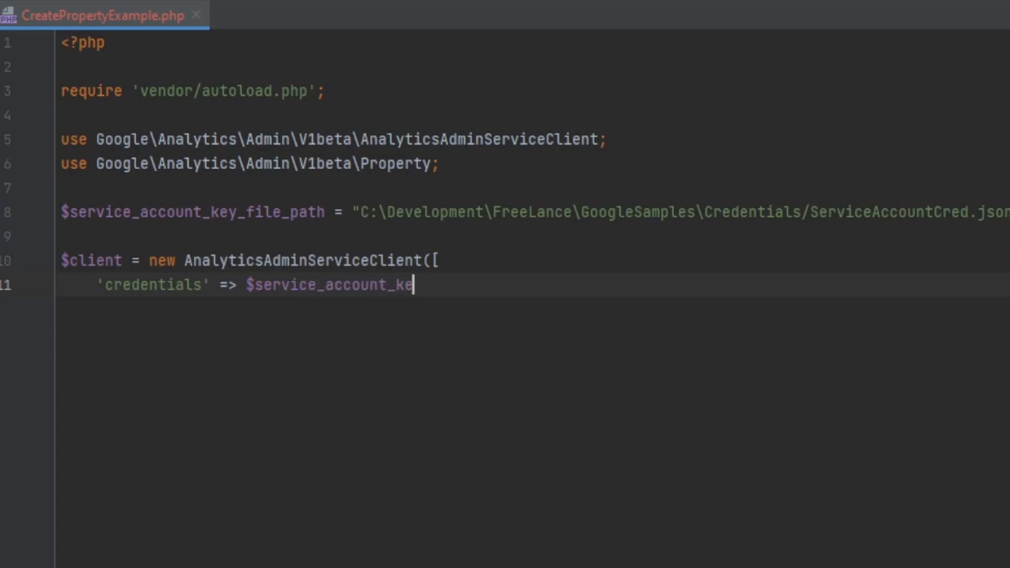
text(y_file_path)
text(]);)
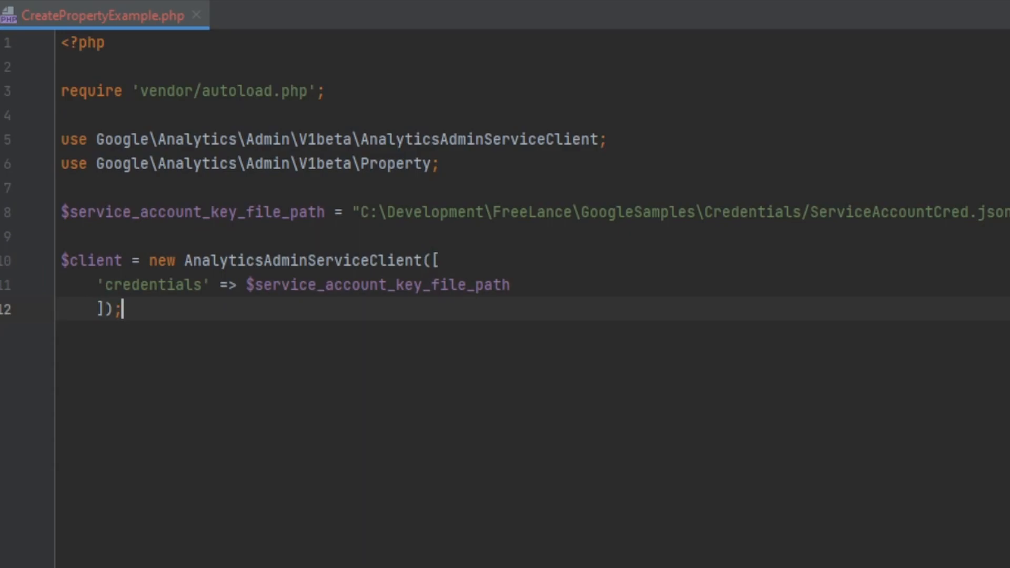
text($property =)
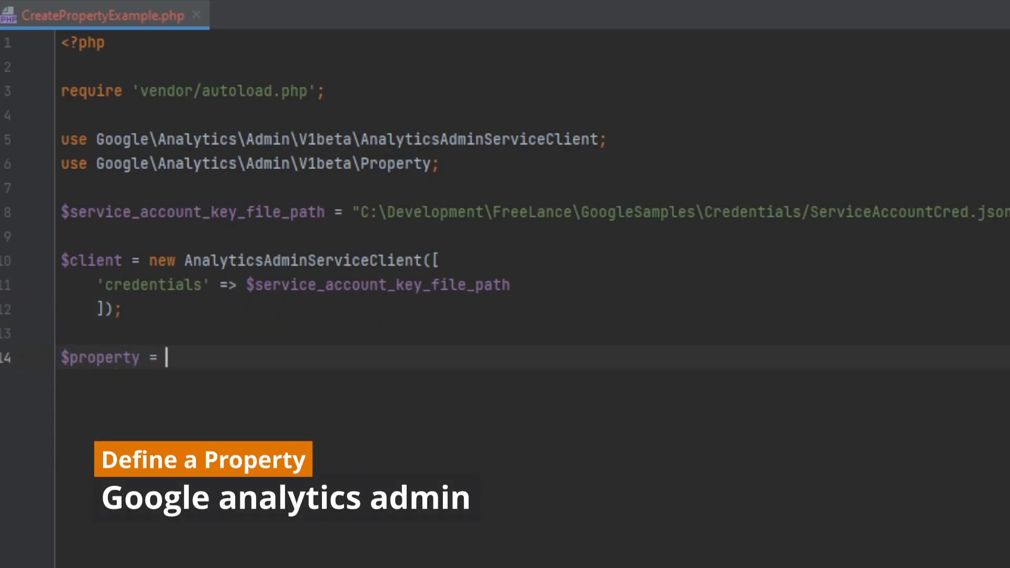
Define $property named "Test property" with time zone Europe/Copenhagen and parent accounts/181554900.
text(( new Property() ))
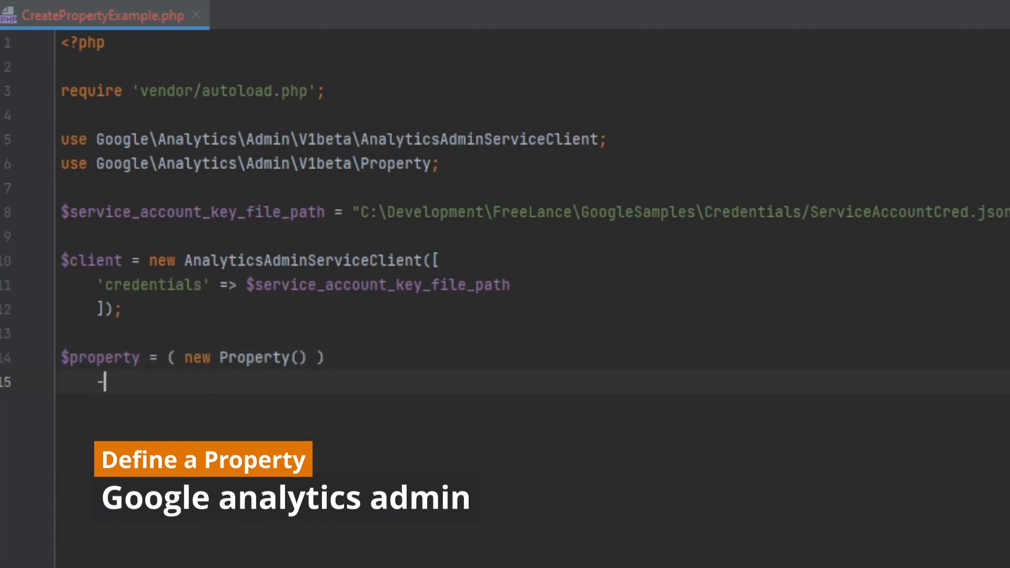
text(>setDisplayName("Tes)
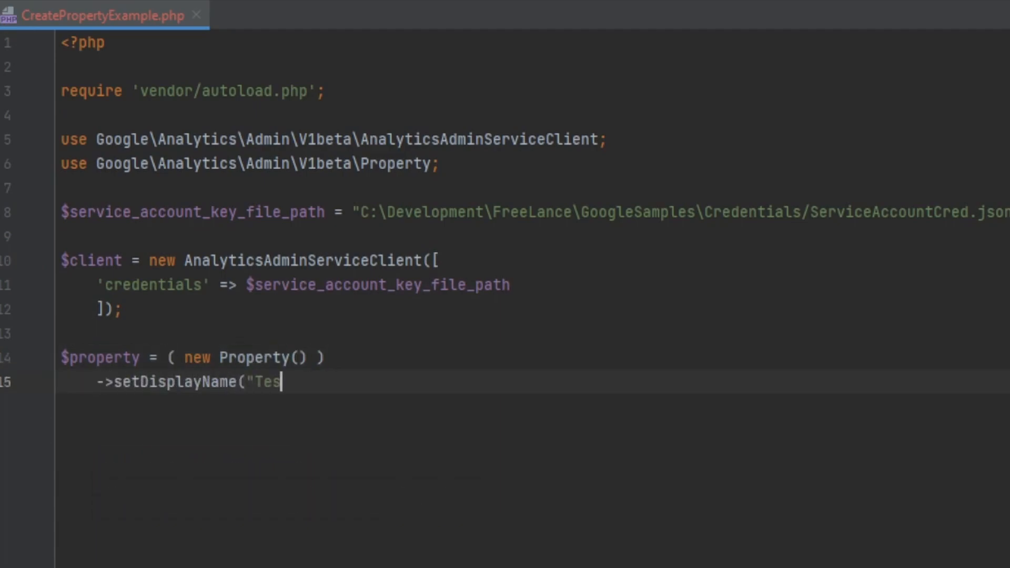
text(t property"))
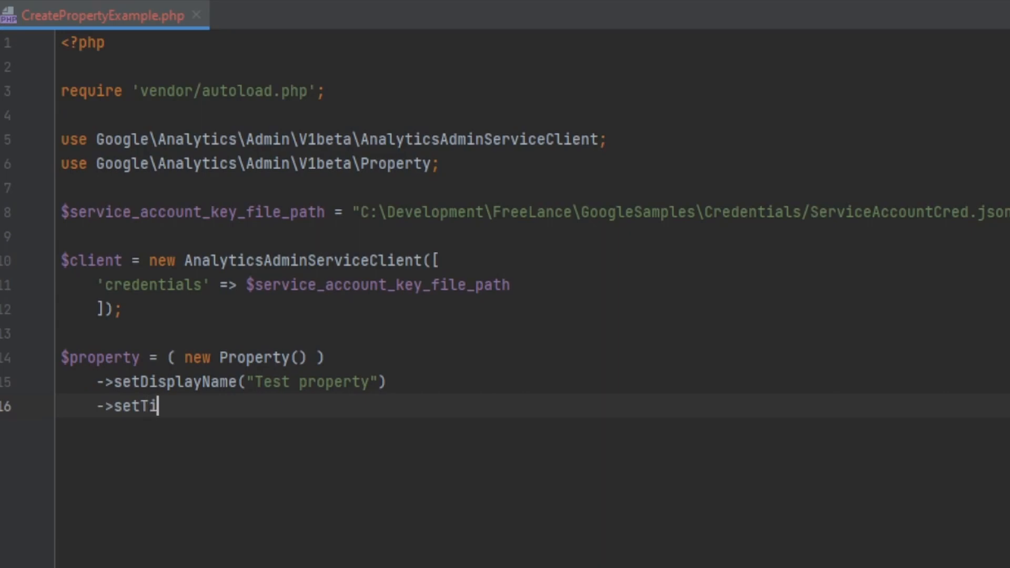
text(meZone('Europe/Copen)
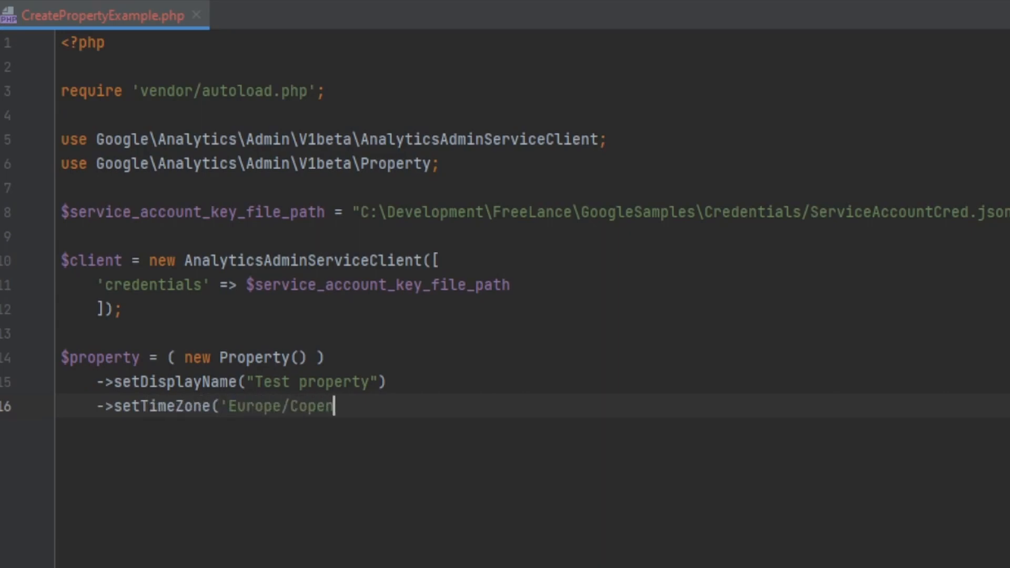
text(hagen'))
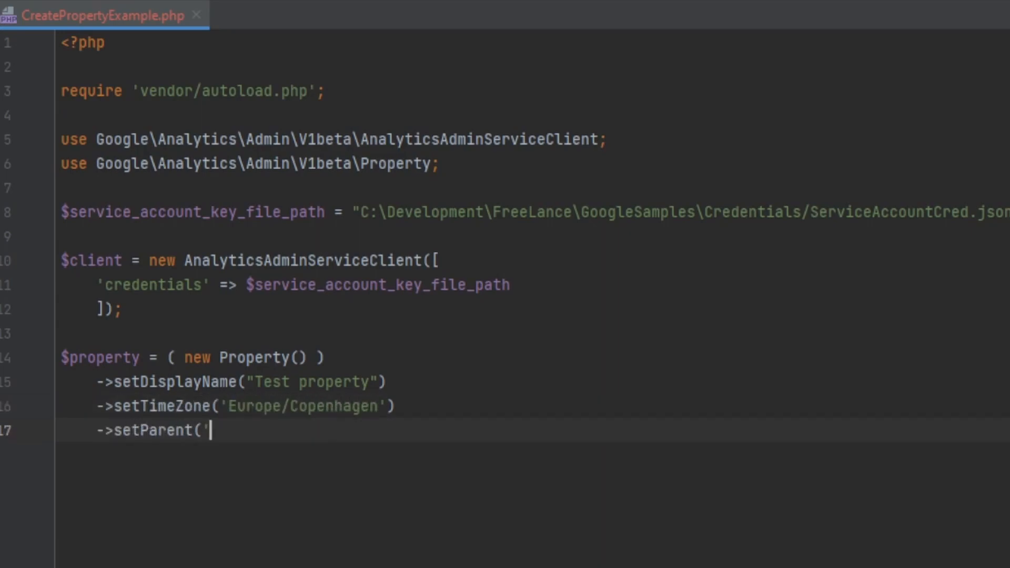
text(accounts/181554900'))
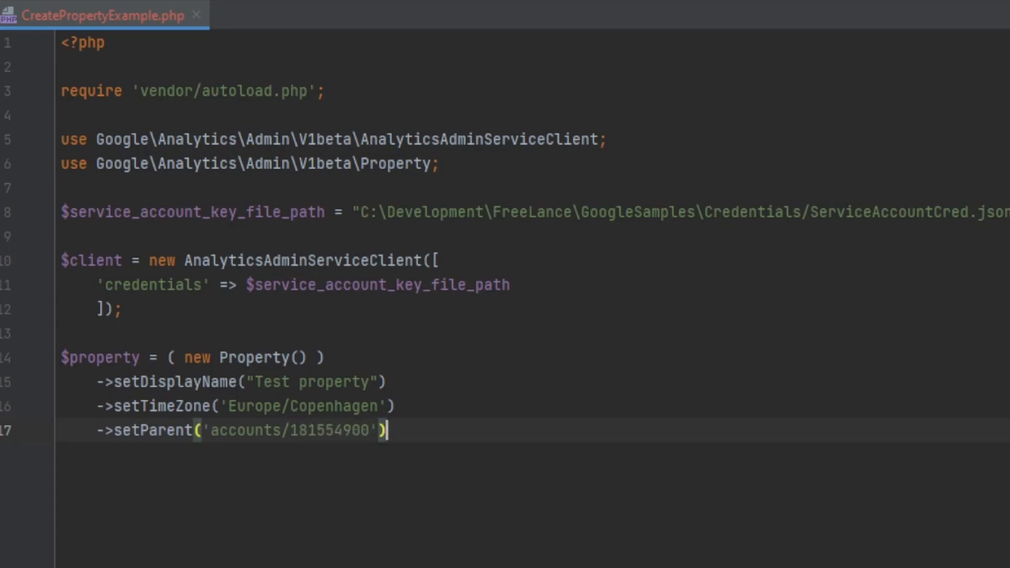
text(;)
text($cr)
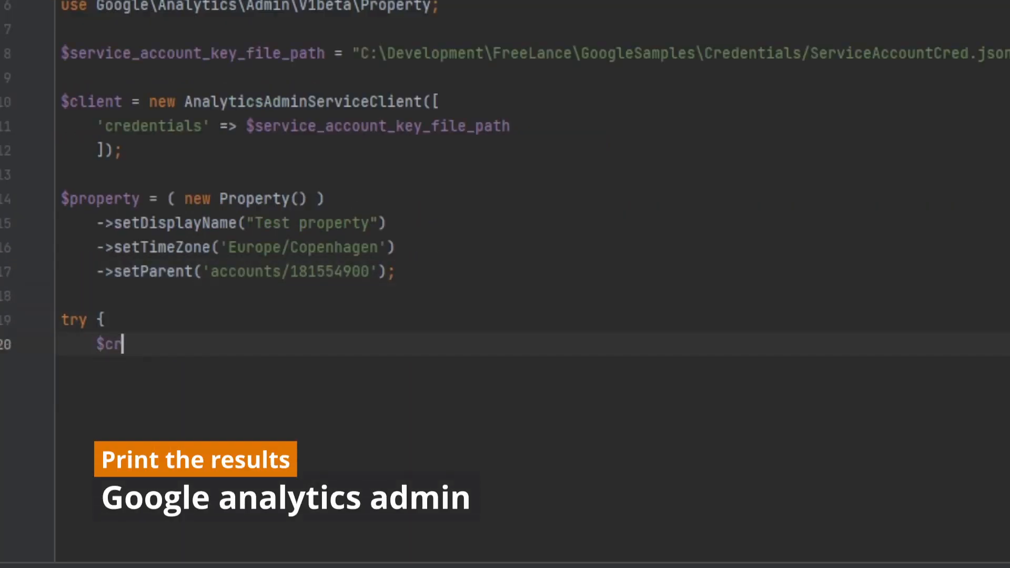
Call createProperty($property) in a try block, print 'Property created' with its name, and catch errors.
text(eatedProperty = $client->createProperty($property);)
text(print)
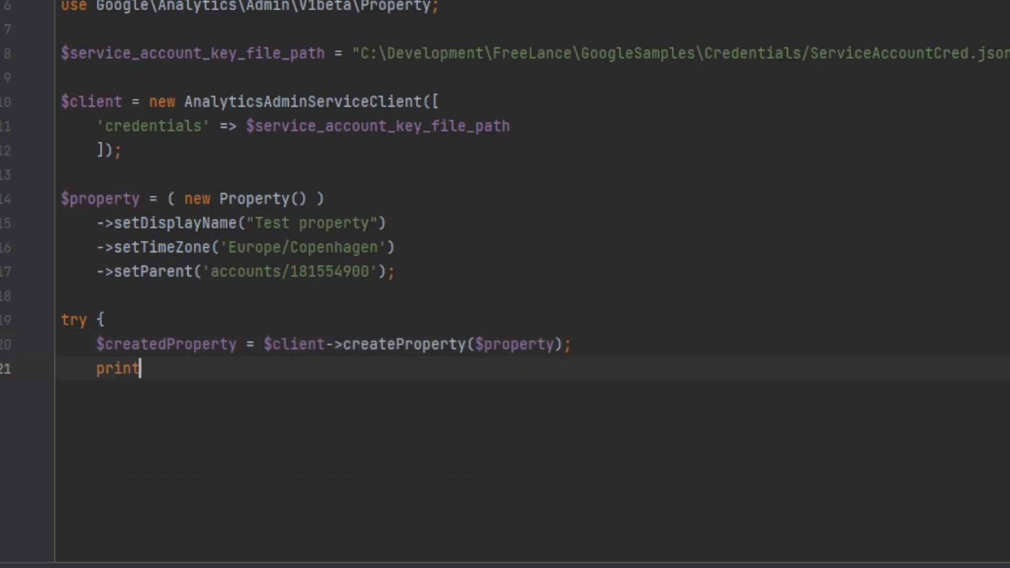
text(_r( 'Property created: ' . $createdProperty->getName() . PHP)
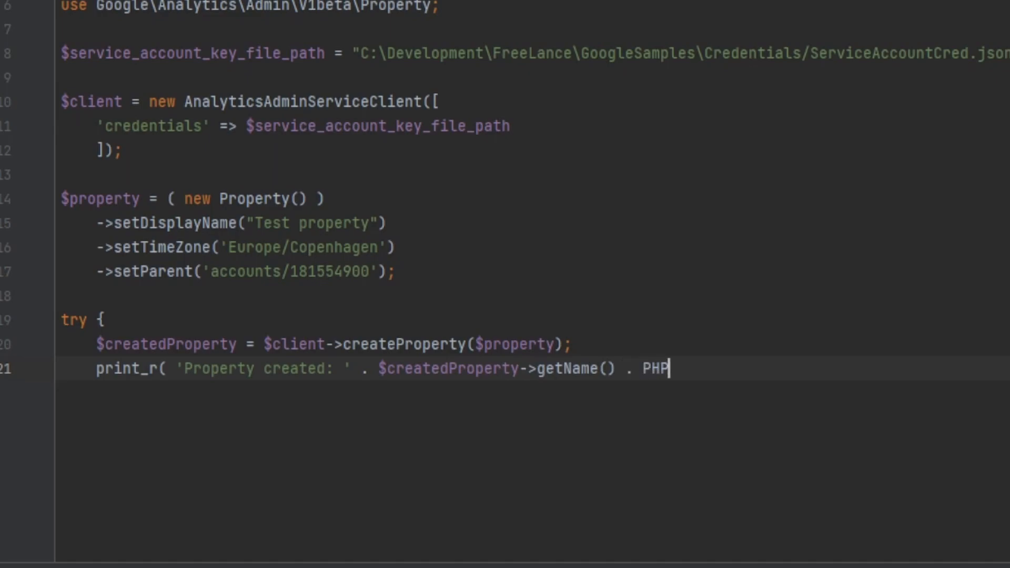
text(_EOL);)
text(echo 'An error occurred: ' . $e->getMessage()
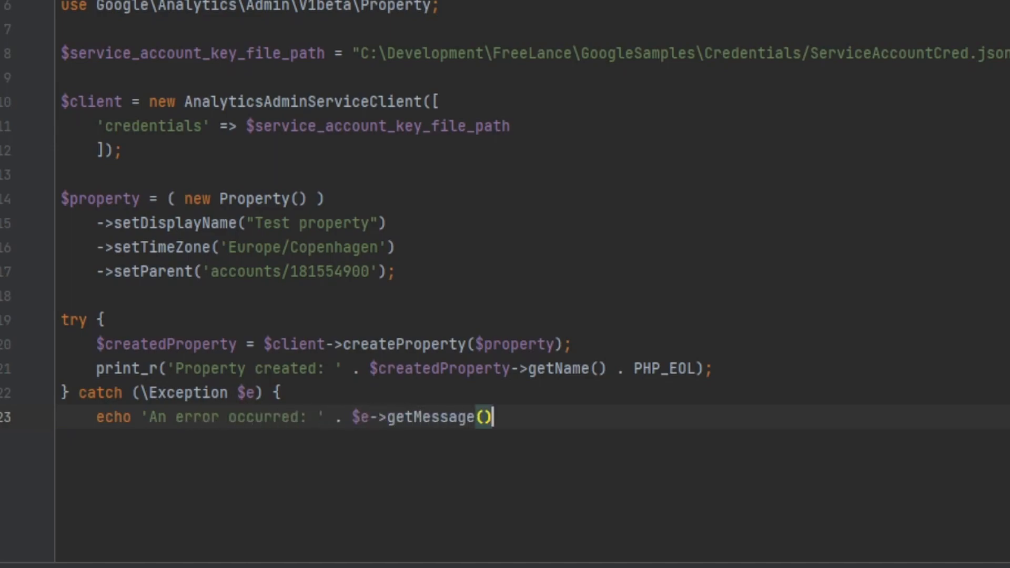
text(. "\n";)
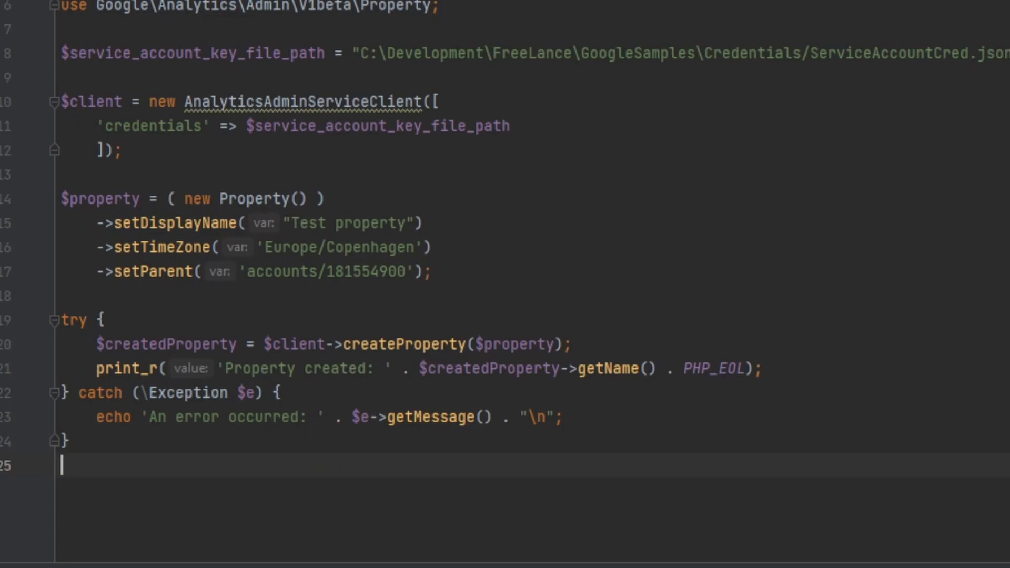